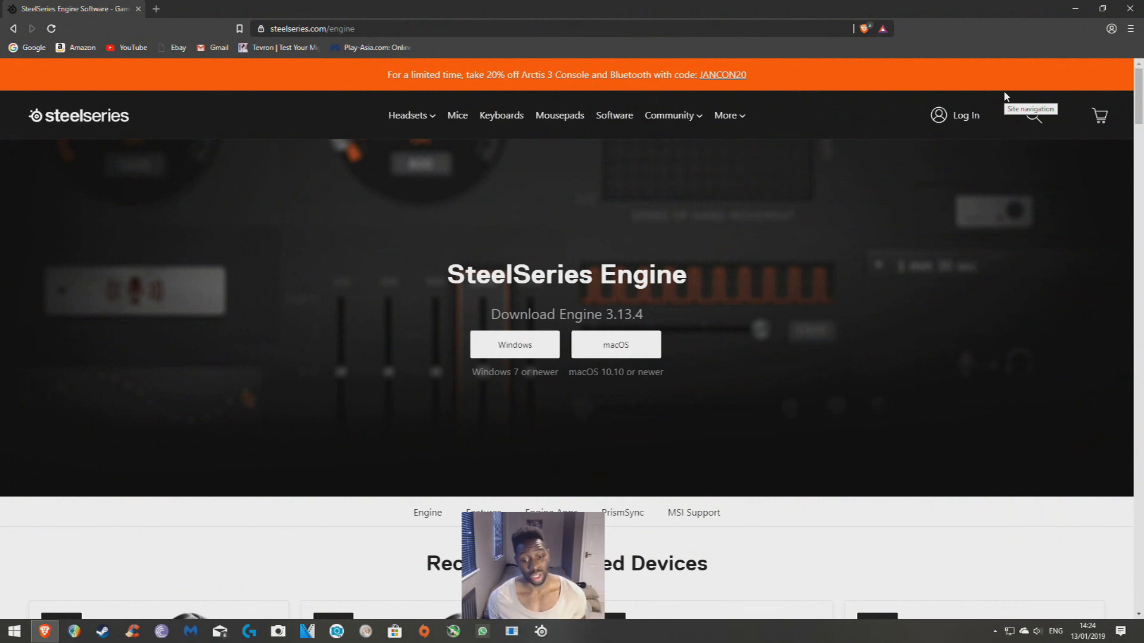
{"action": "mouse_move", "coordinate": [521, 197]}
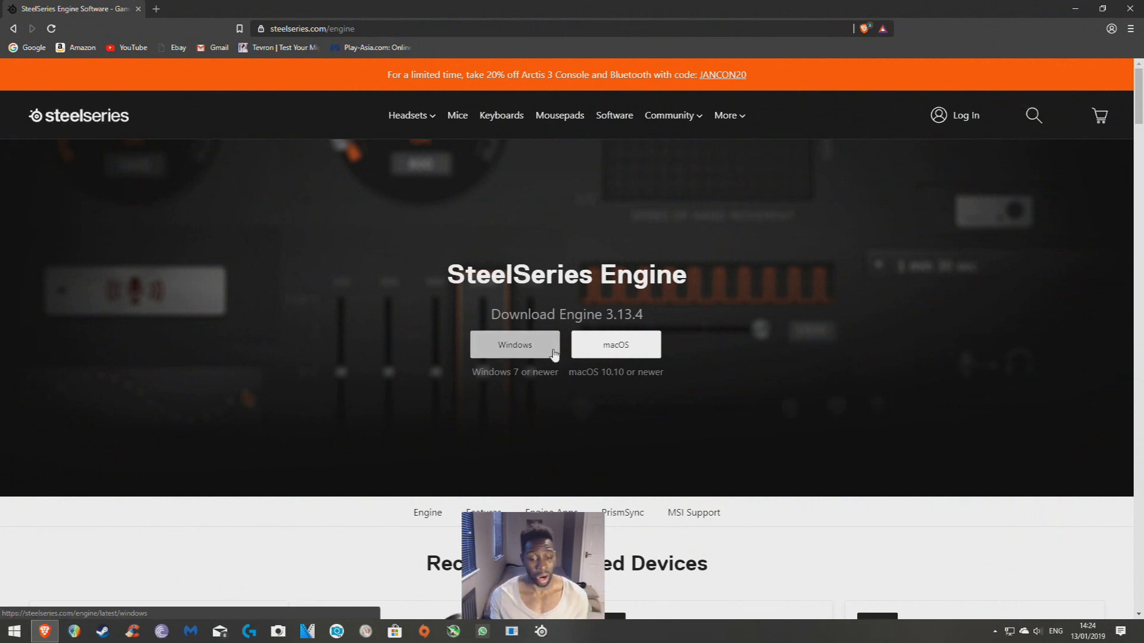
Start the SteelSeries Engine Windows download, then cancel saving the installer.
{"action": "left_click", "coordinate": [513, 344]}
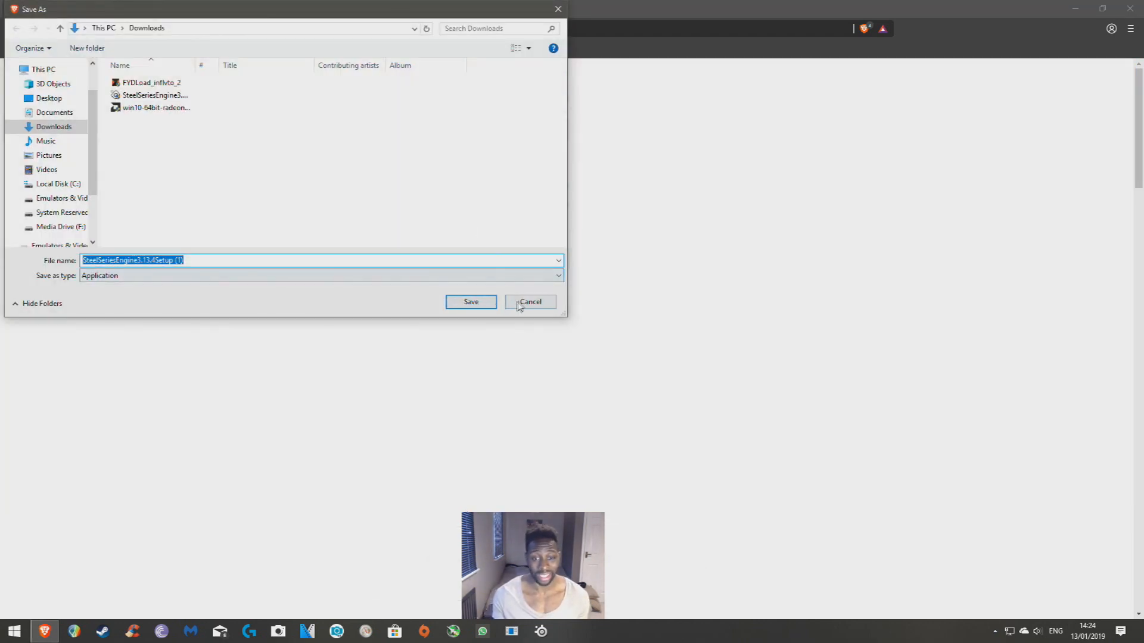
{"action": "left_click", "coordinate": [531, 302]}
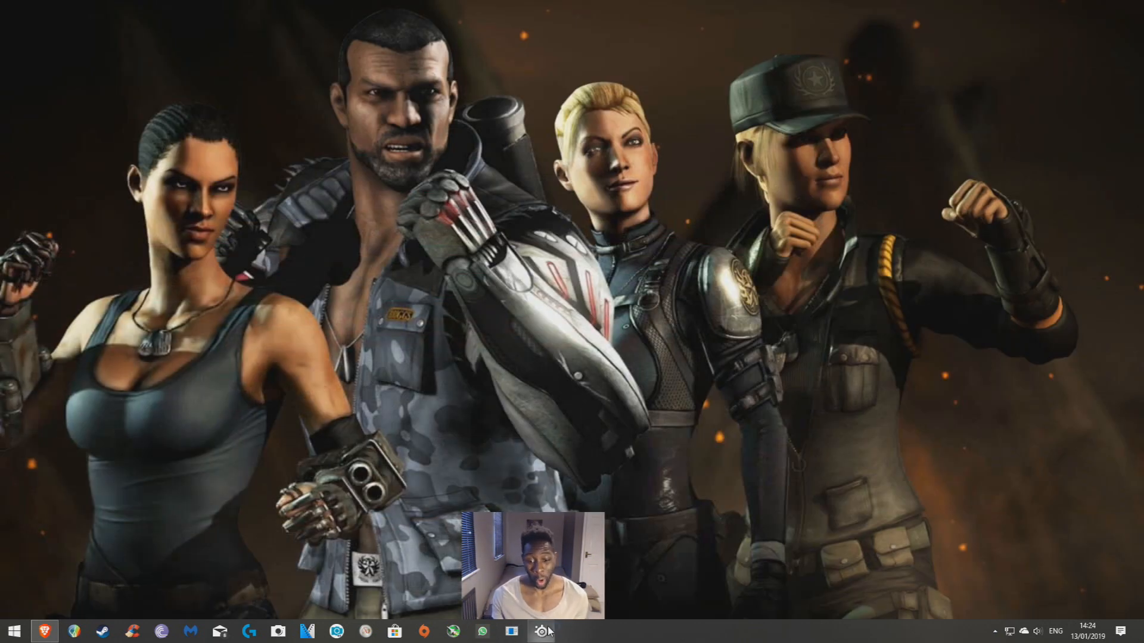
{"action": "left_click", "coordinate": [540, 632]}
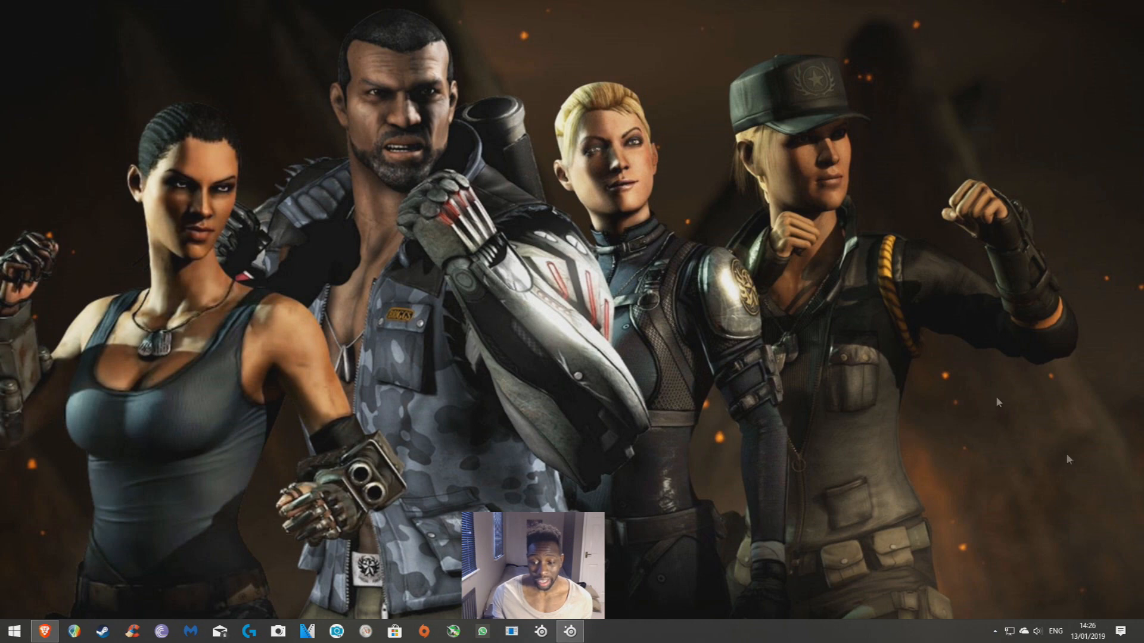
Go to Bluetooth & other devices and dismiss the controller's pairing request.
{"action": "left_click", "coordinate": [994, 631]}
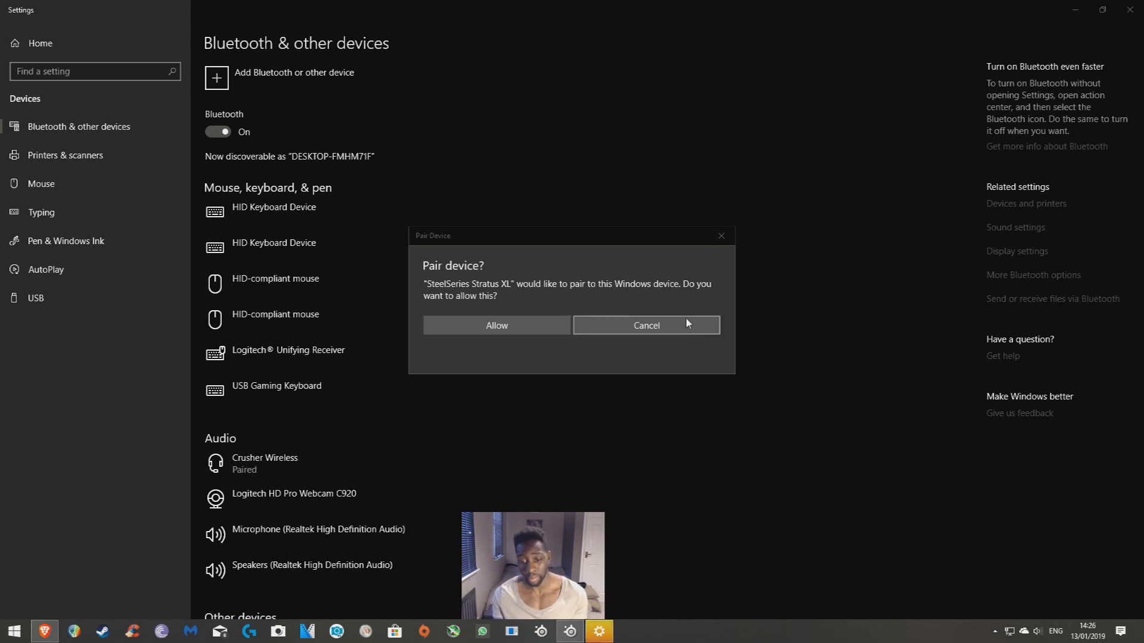
{"action": "left_click", "coordinate": [645, 325]}
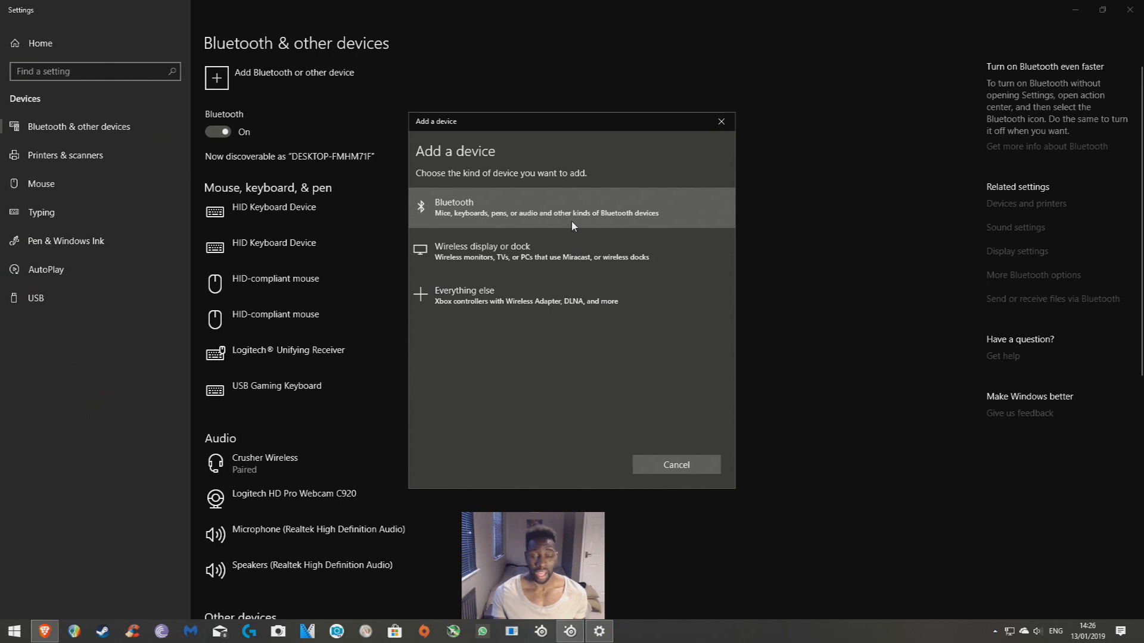
Search for Bluetooth devices and pair with the SteelSeries Stratus XL controller.
{"action": "left_click", "coordinate": [571, 208]}
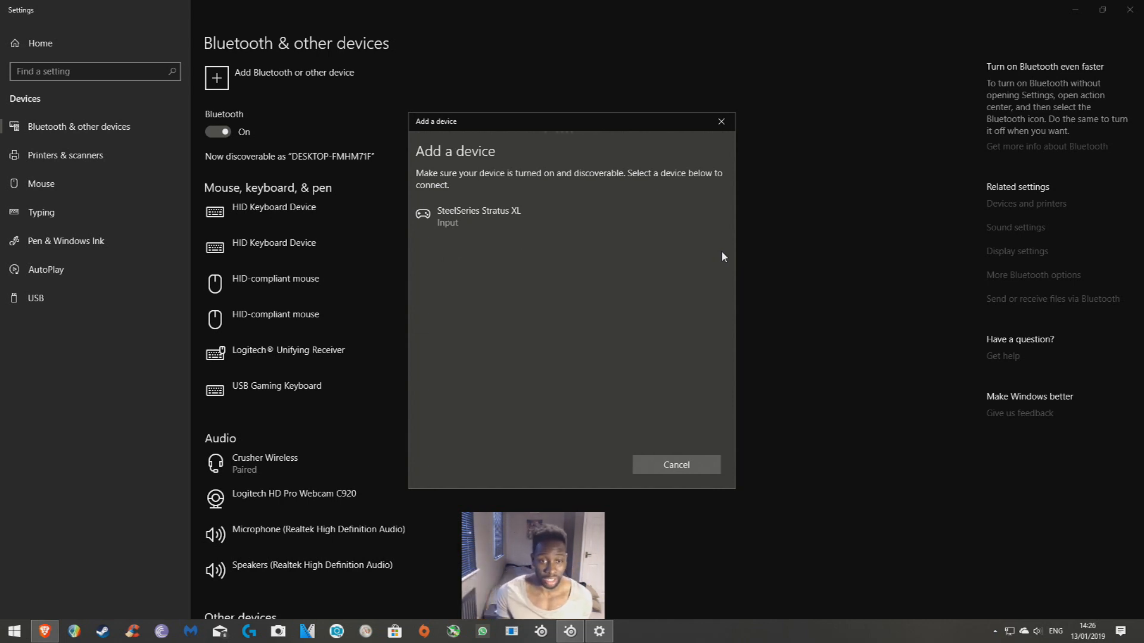
{"action": "mouse_move", "coordinate": [565, 216]}
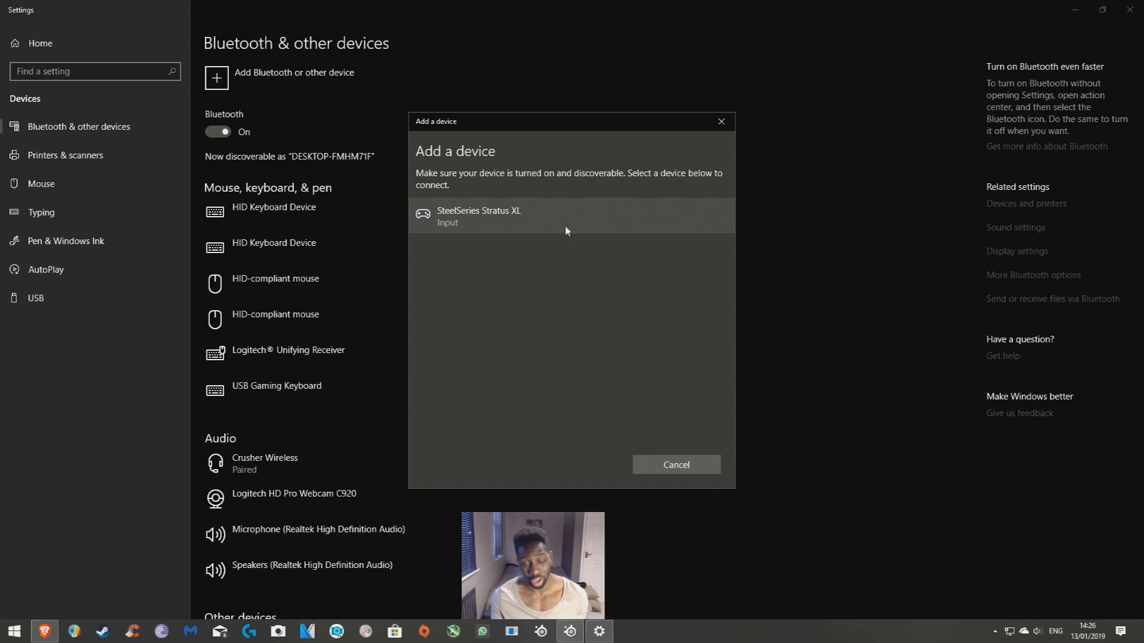
{"action": "left_click", "coordinate": [570, 215]}
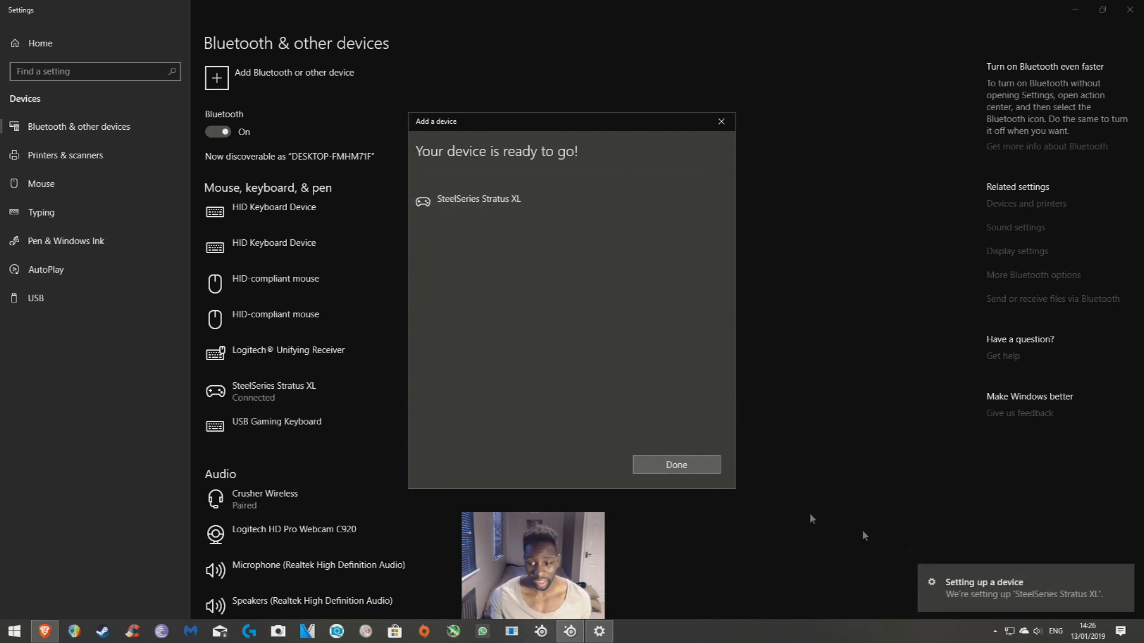
Finish device setup, leaving the SteelSeries Stratus XL listed as Connected.
{"action": "left_click", "coordinate": [674, 465]}
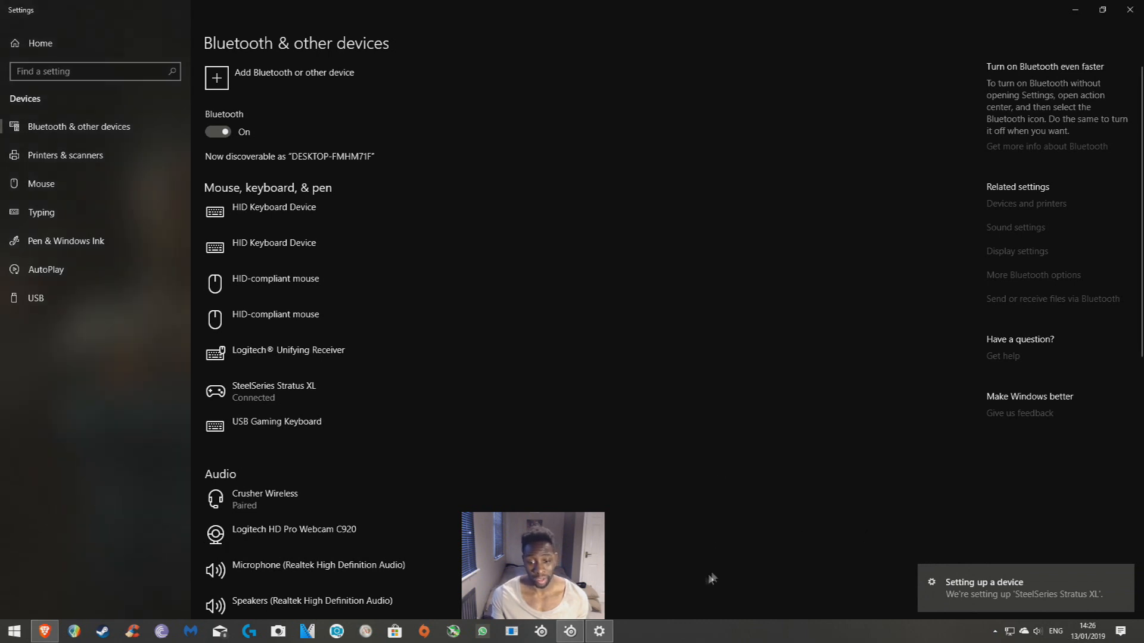
{"action": "mouse_move", "coordinate": [717, 610]}
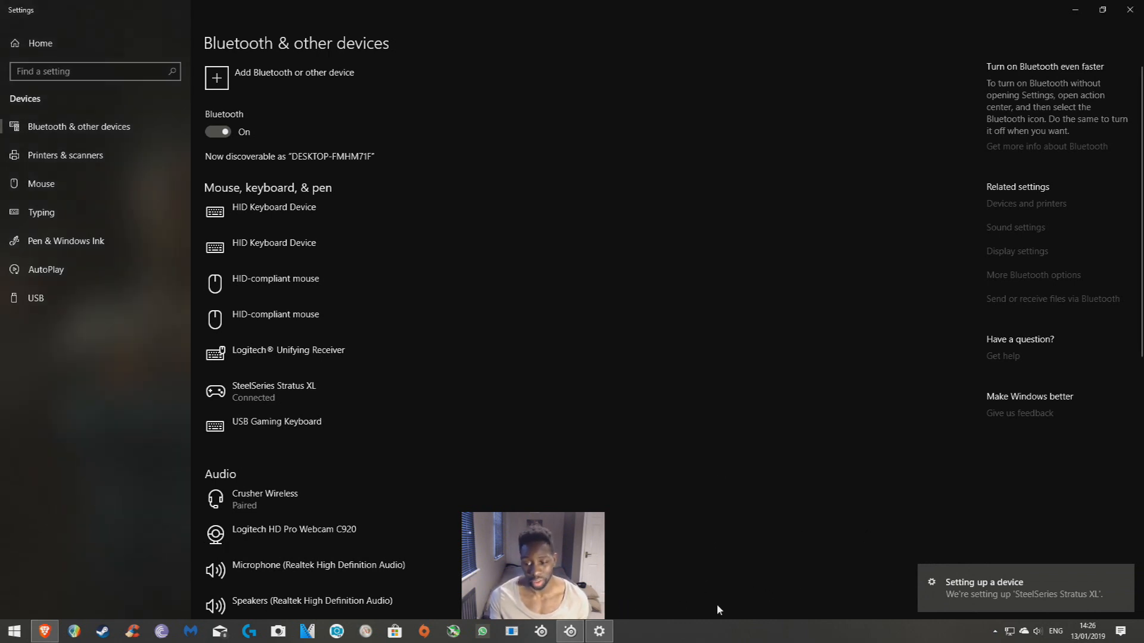
{"action": "mouse_move", "coordinate": [980, 602]}
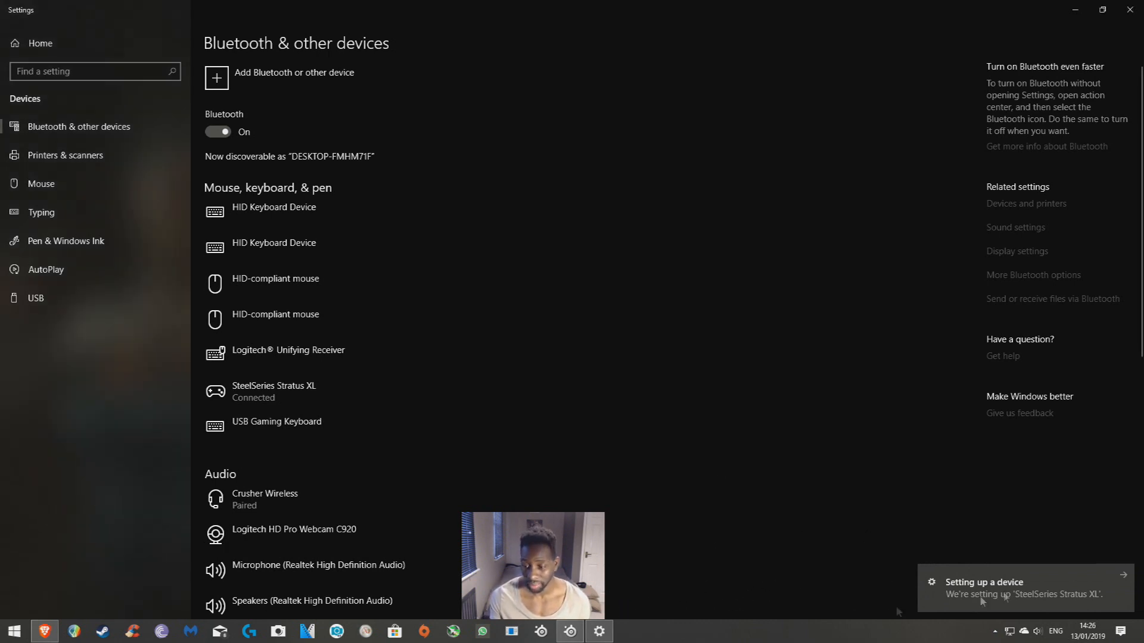